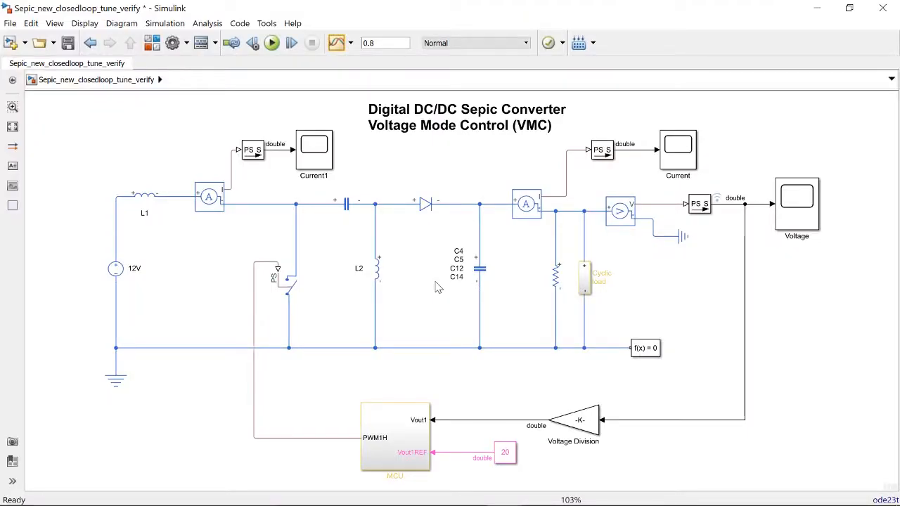
mouse_move(419, 426)
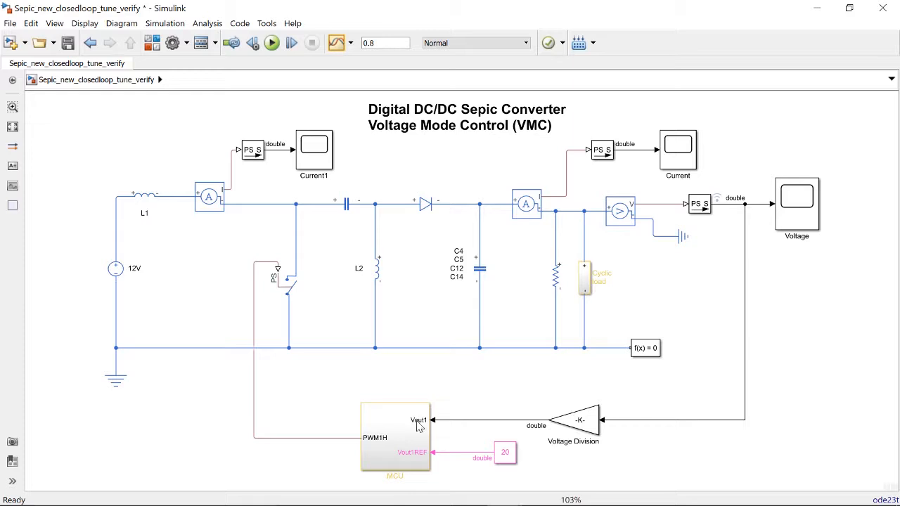
Step: Run the SEPIC simulation and confirm the Voltage scope shows output settling at 20 V
double_click(395, 436)
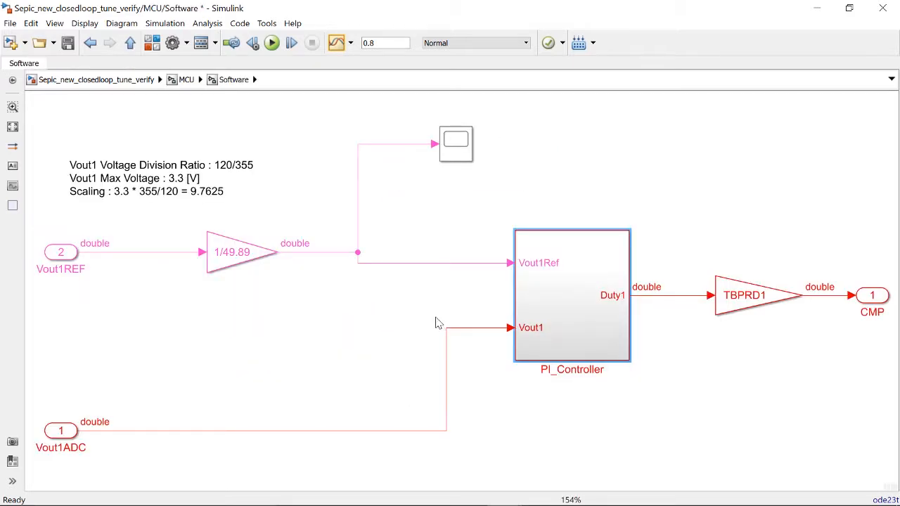
double_click(571, 296)
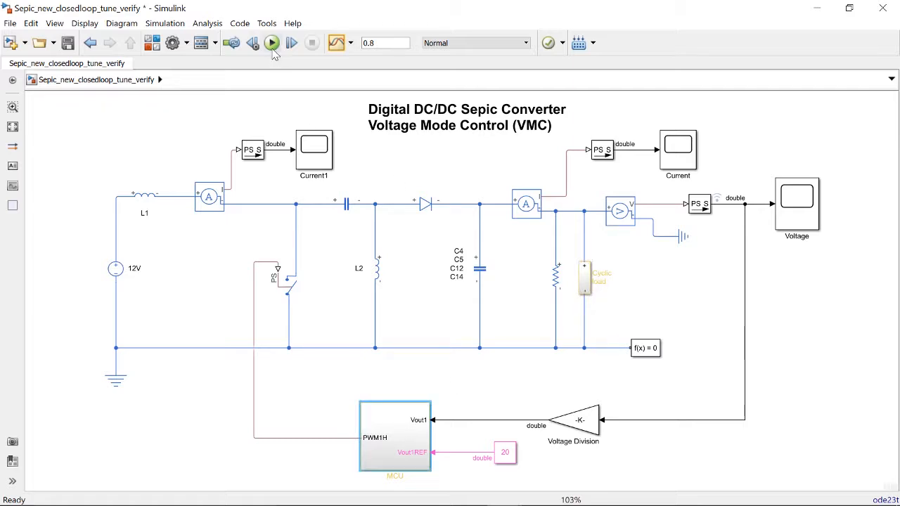
left_click(272, 43)
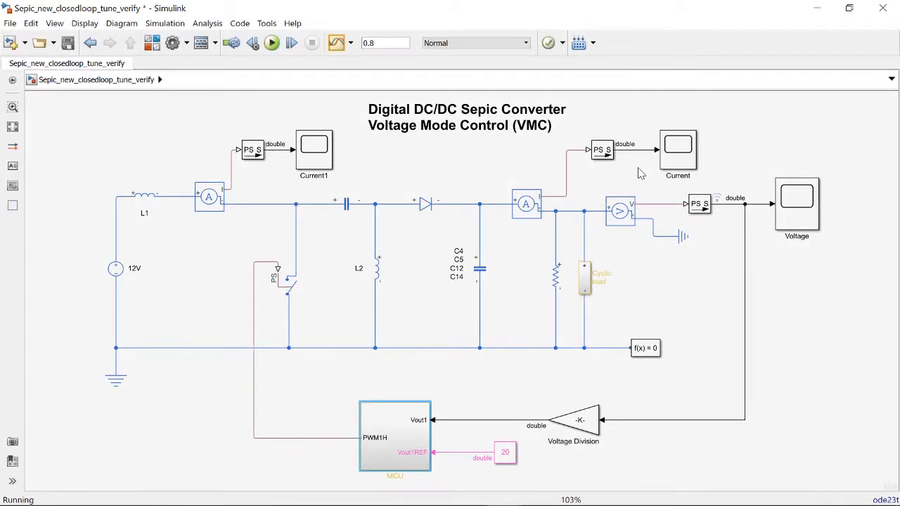
double_click(797, 197)
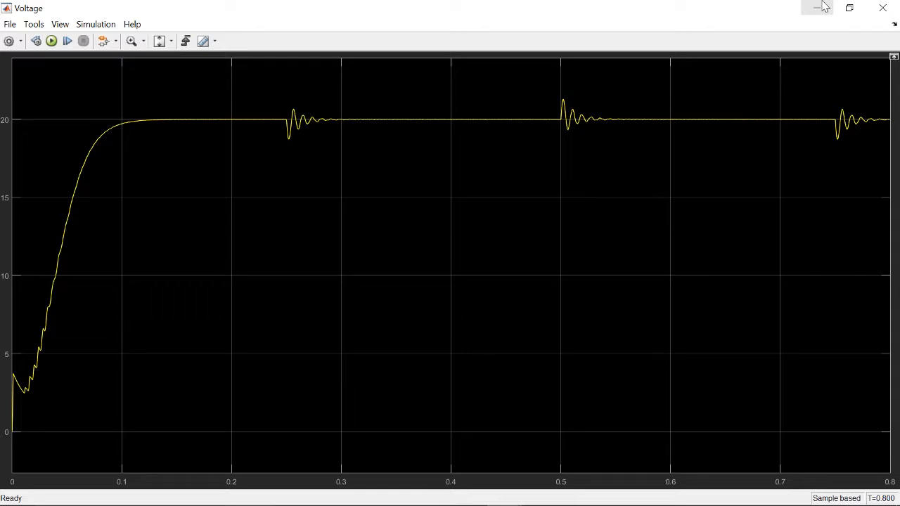
left_click(817, 8)
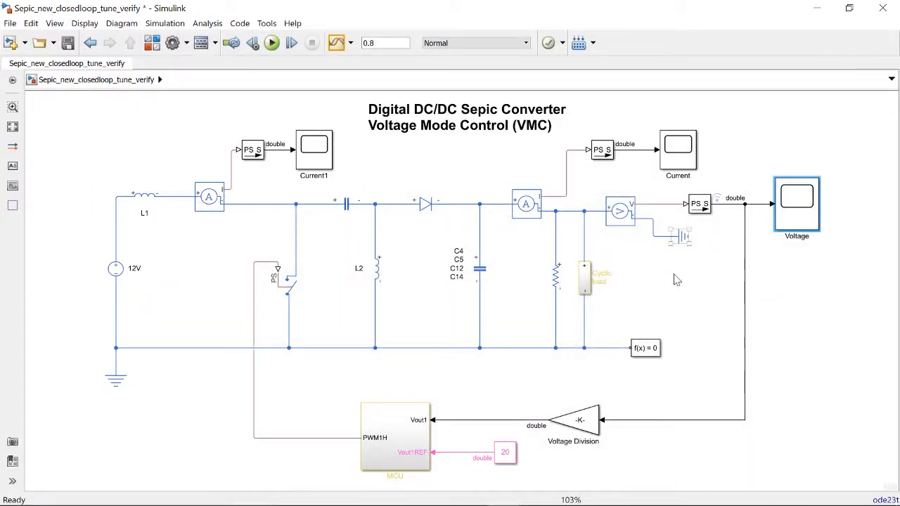
left_click(661, 305)
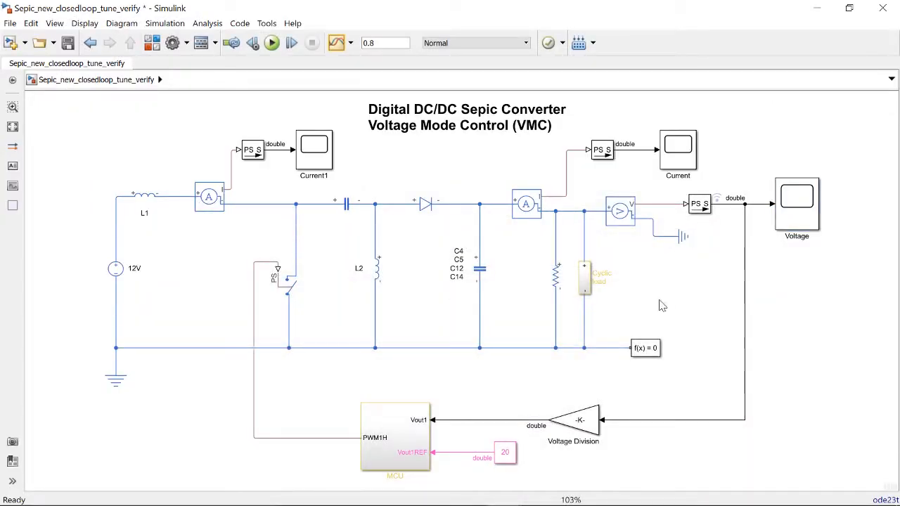
left_click(394, 436)
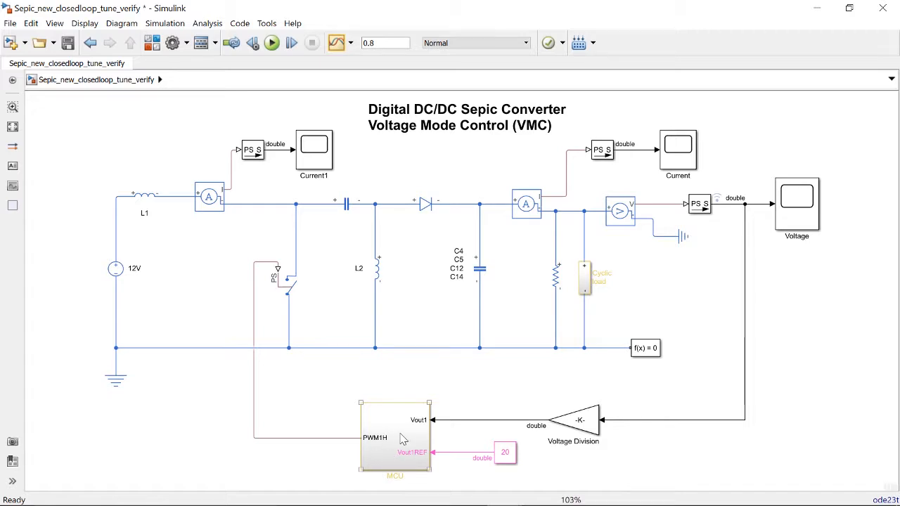
mouse_move(406, 452)
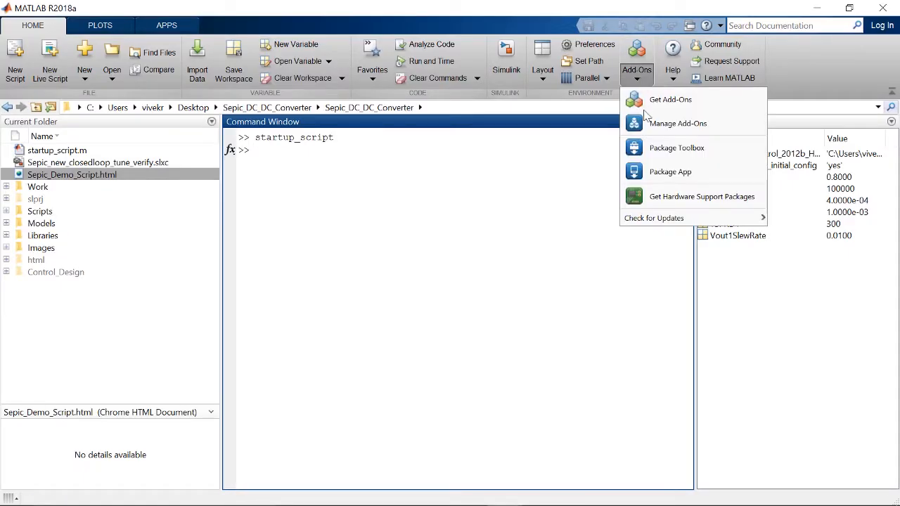
mouse_move(671, 201)
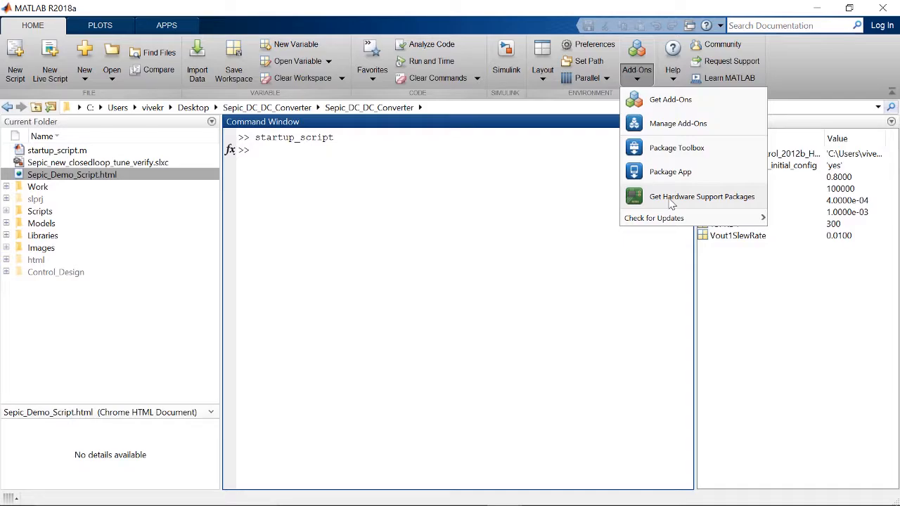
Step: Search hardware support packages for 'texas' and locate the installed TI C2000 package
left_click(702, 196)
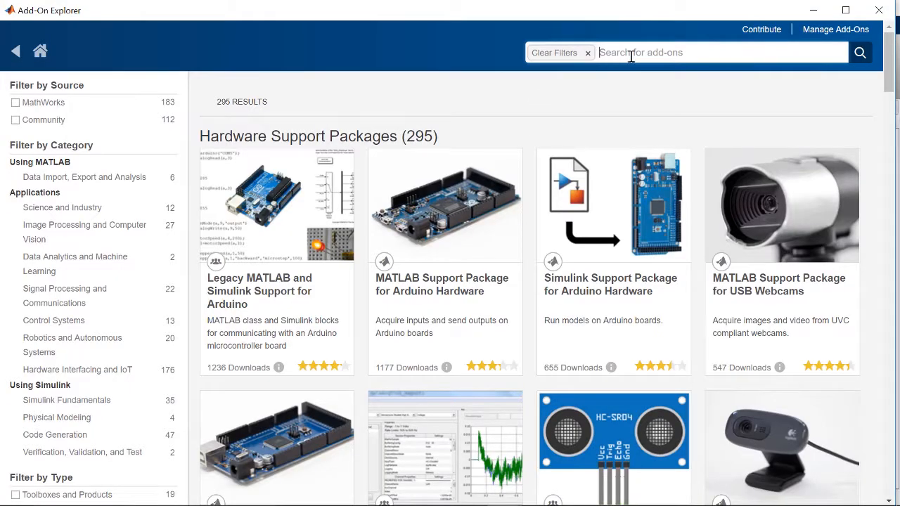
type("texas")
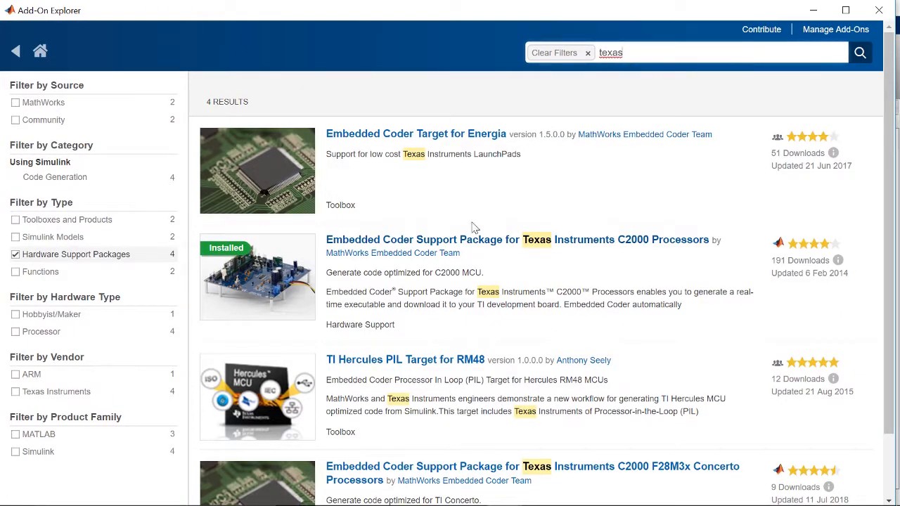
left_click(519, 239)
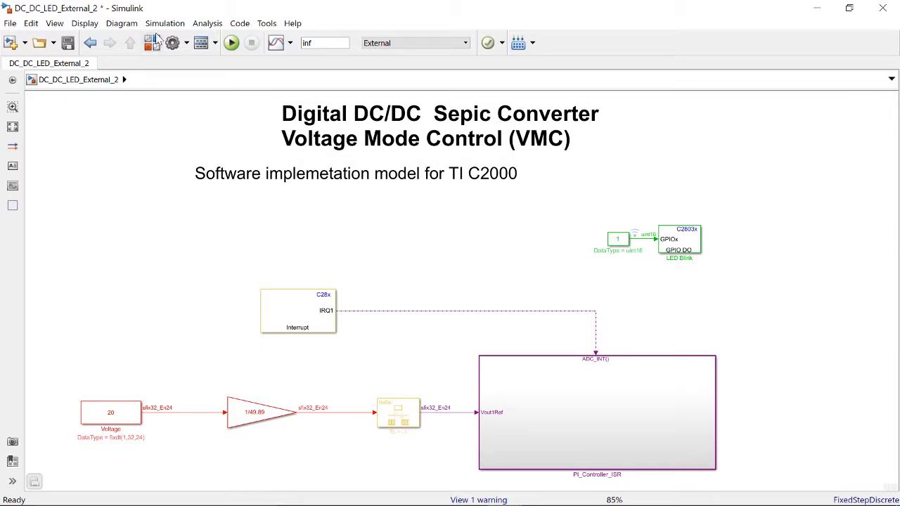
Step: Browse the C2803x, C28x DMC and C28x IQmath block libraries, then minimize the Library Browser
left_click(204, 43)
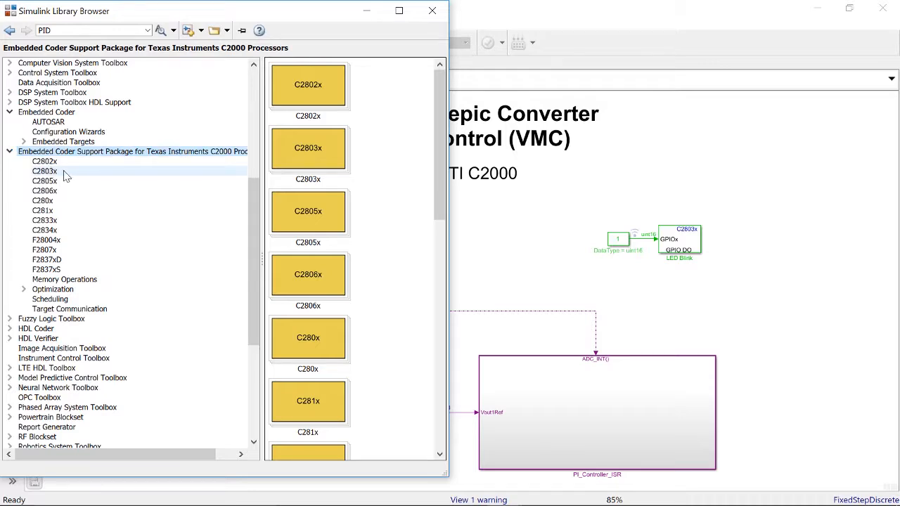
left_click(44, 171)
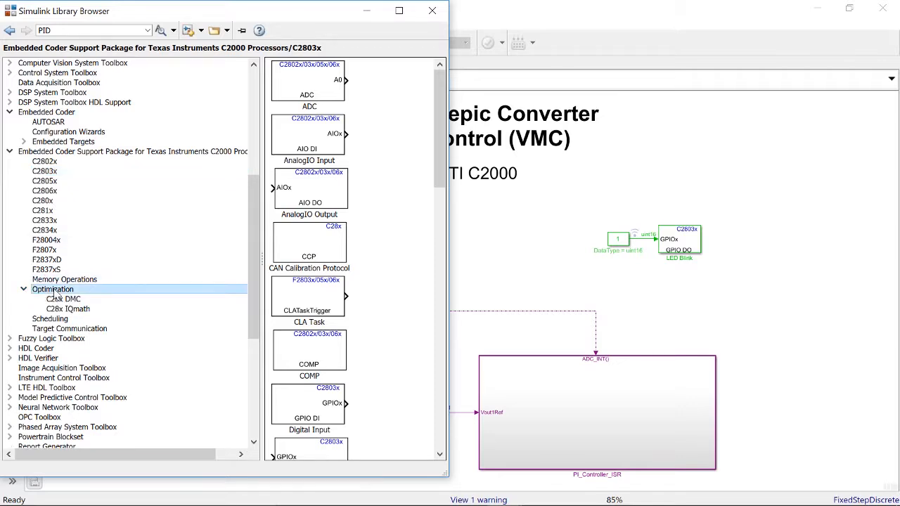
left_click(63, 299)
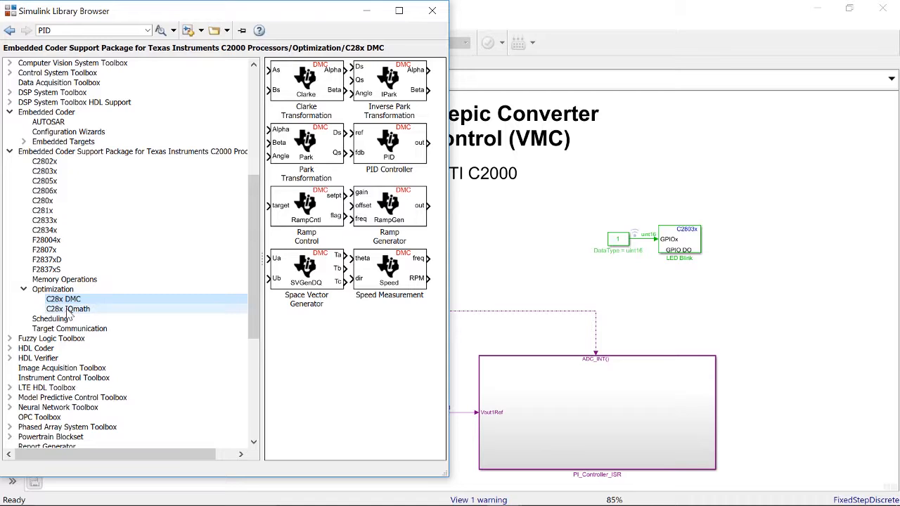
left_click(68, 308)
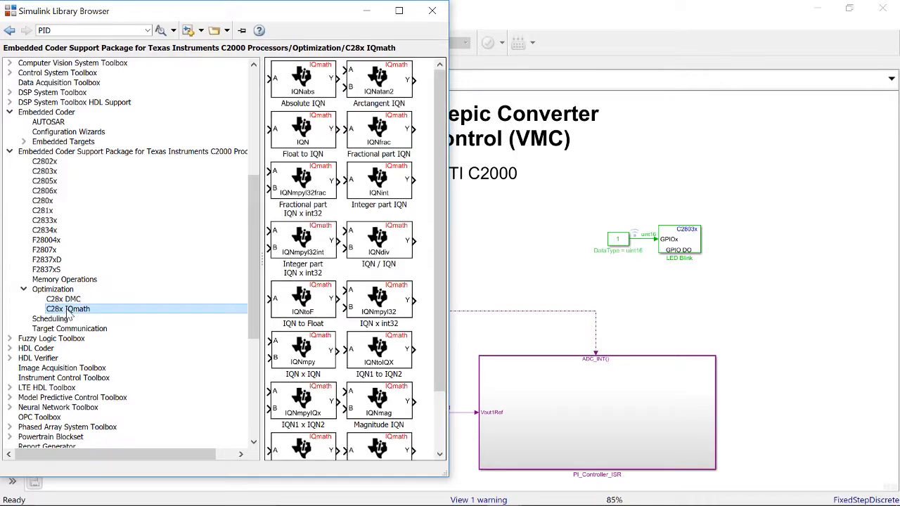
left_click(63, 299)
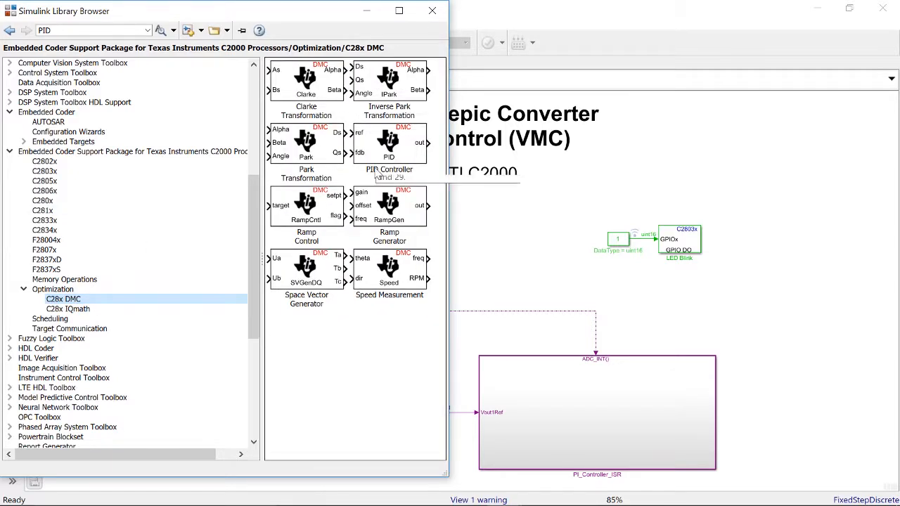
mouse_move(306, 144)
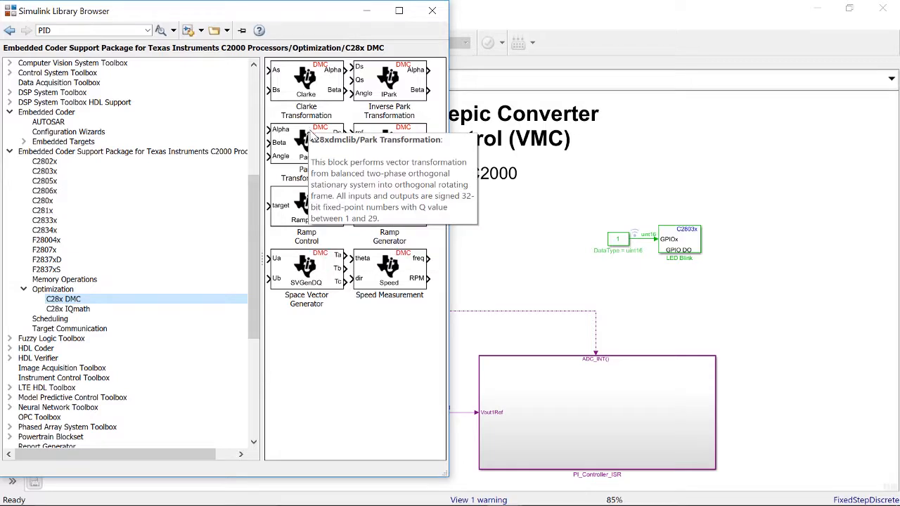
mouse_move(389, 147)
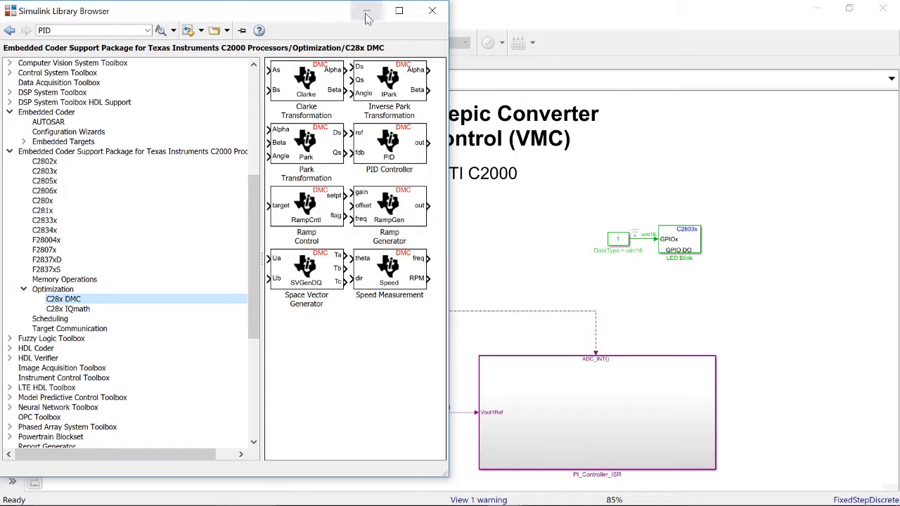
left_click(366, 11)
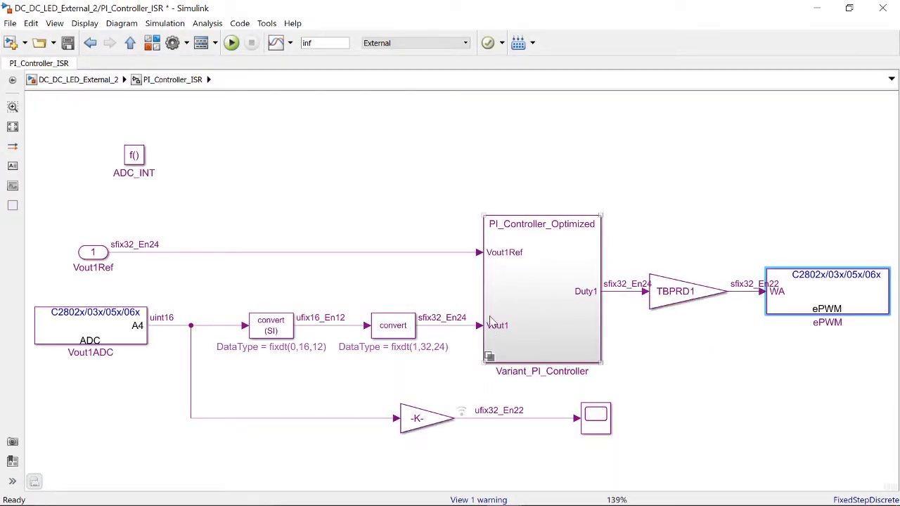
Step: Inspect the PI_Controller_Optimized variant's IQmath implementation inside Variant_PI_Controller
double_click(541, 291)
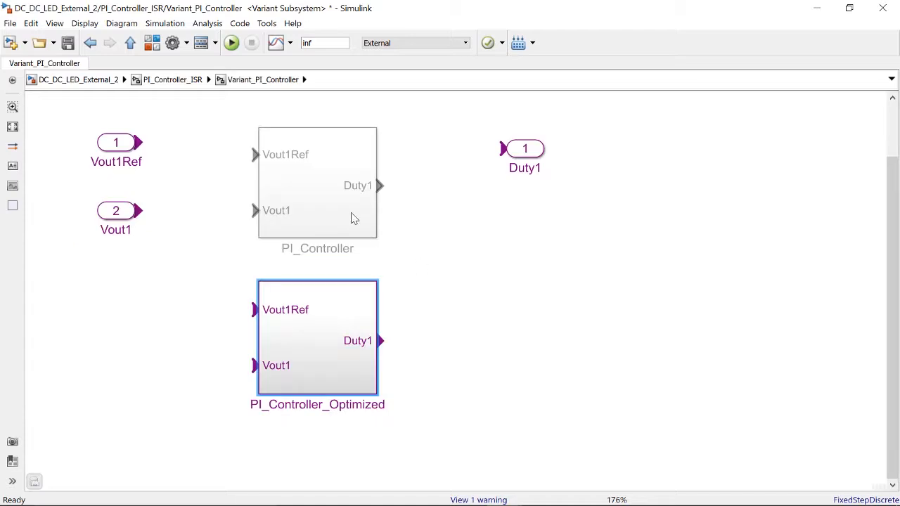
double_click(318, 183)
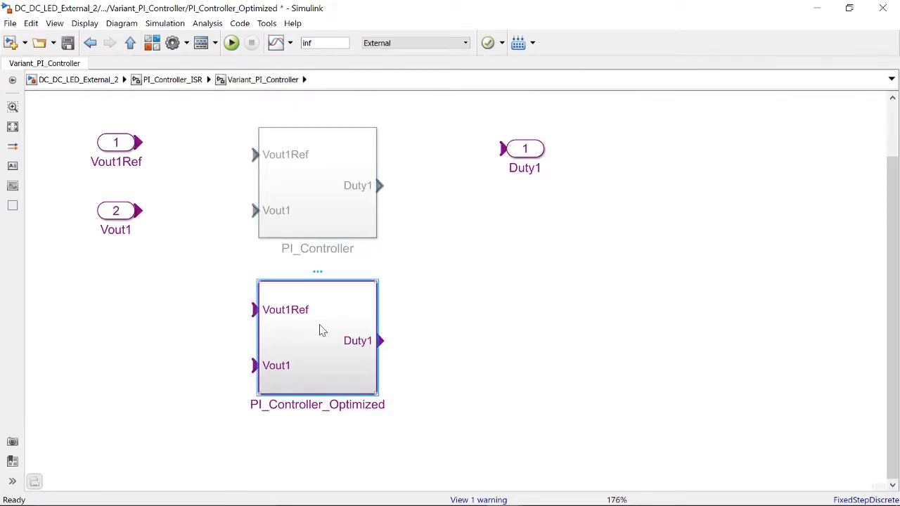
double_click(318, 337)
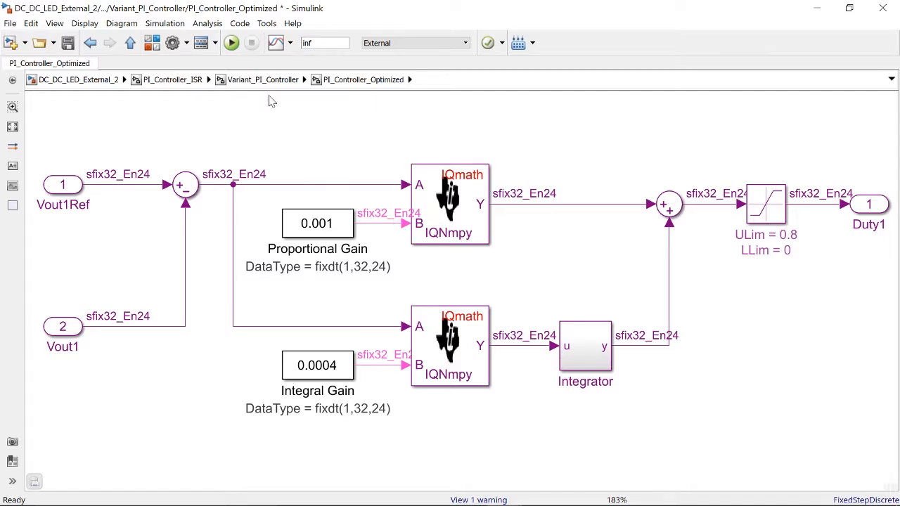
Step: Check the Vout1ADC and ePWM blocks in PI_Controller_ISR, then go up to DC_DC_LED_External_2
left_click(172, 79)
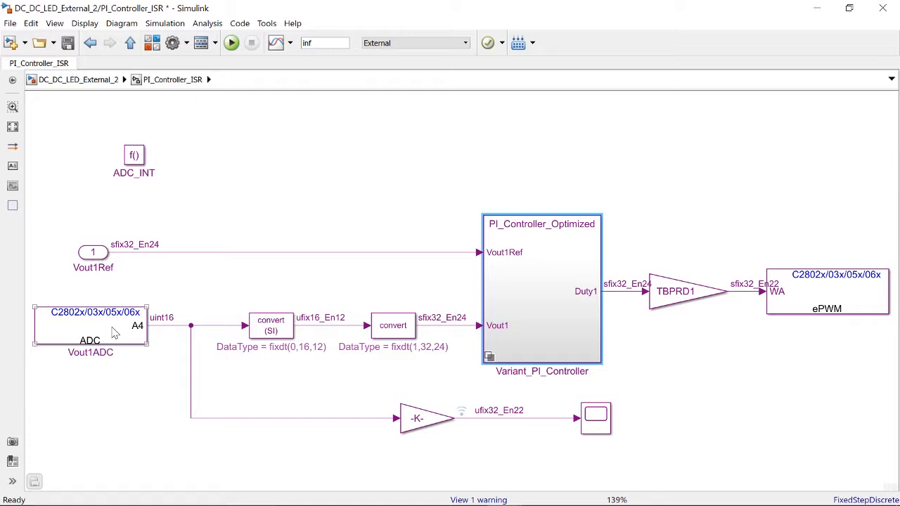
left_click(90, 325)
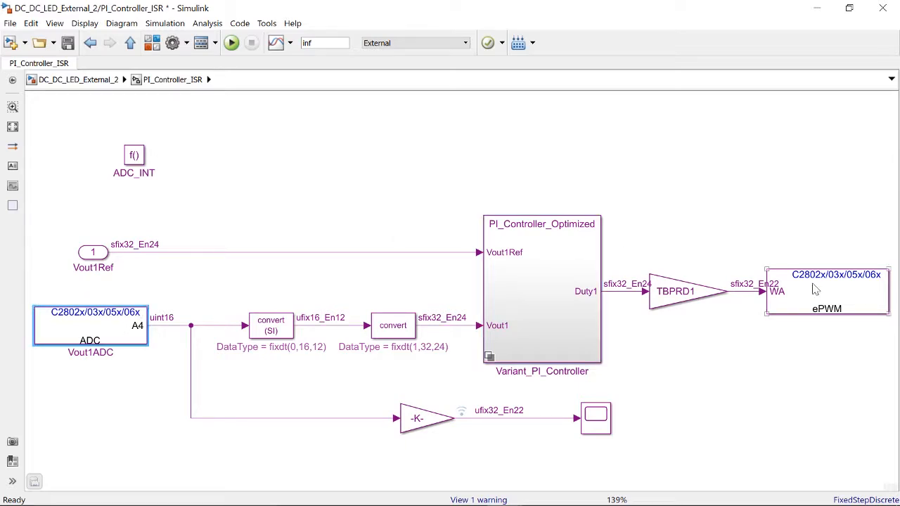
left_click(827, 290)
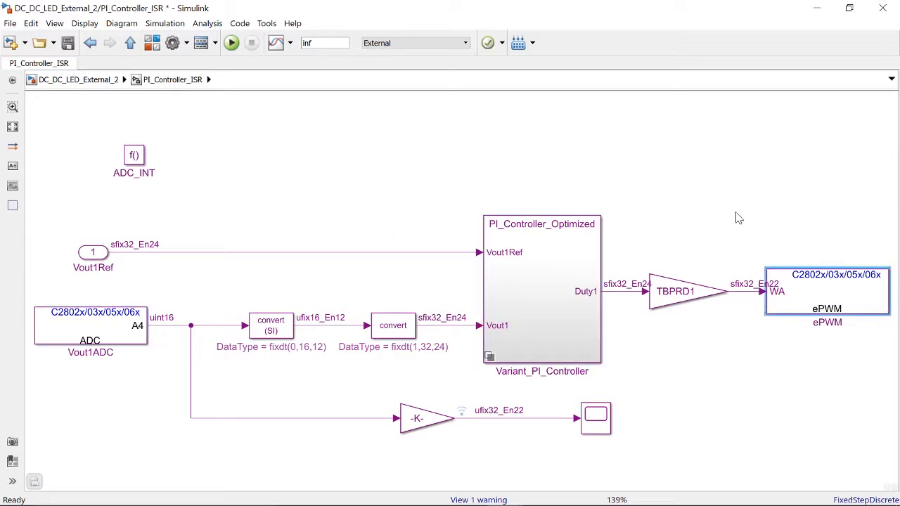
mouse_move(744, 217)
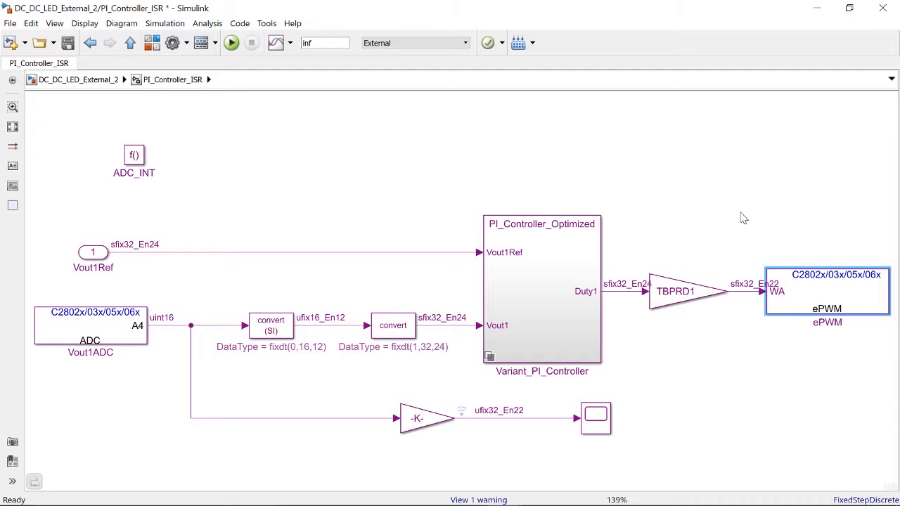
mouse_move(100, 189)
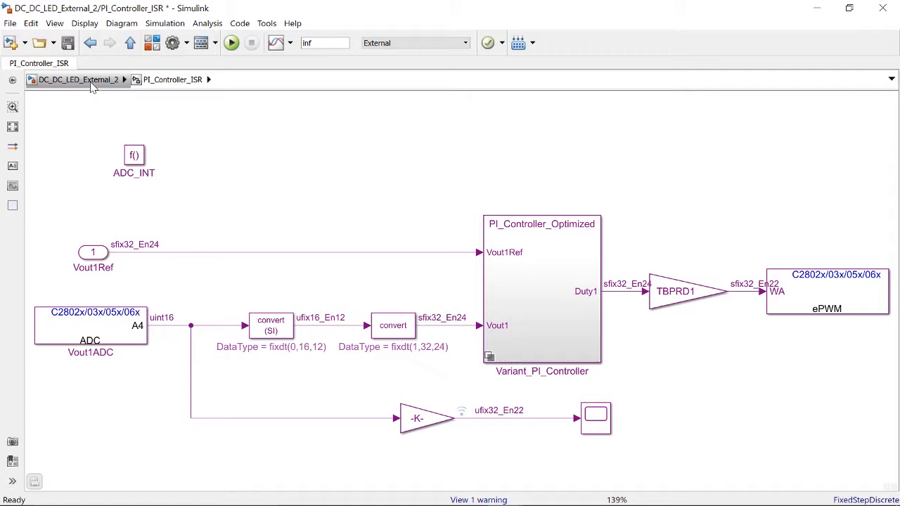
left_click(78, 79)
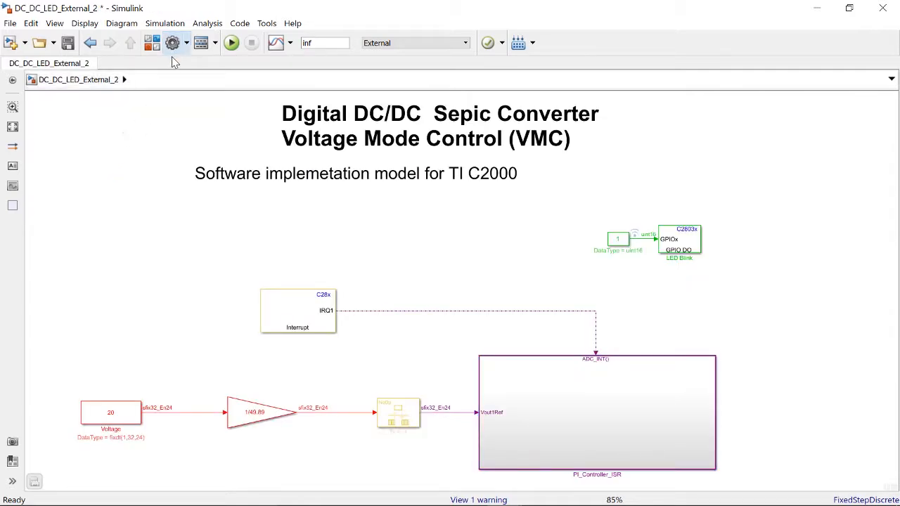
Step: Enable Generate code only with an auto-opening code generation report, and accept the settings
left_click(173, 43)
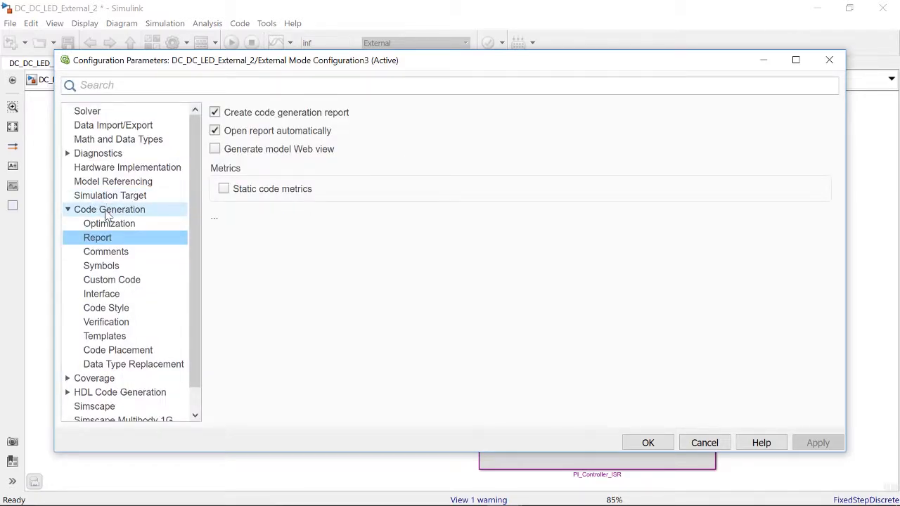
left_click(109, 209)
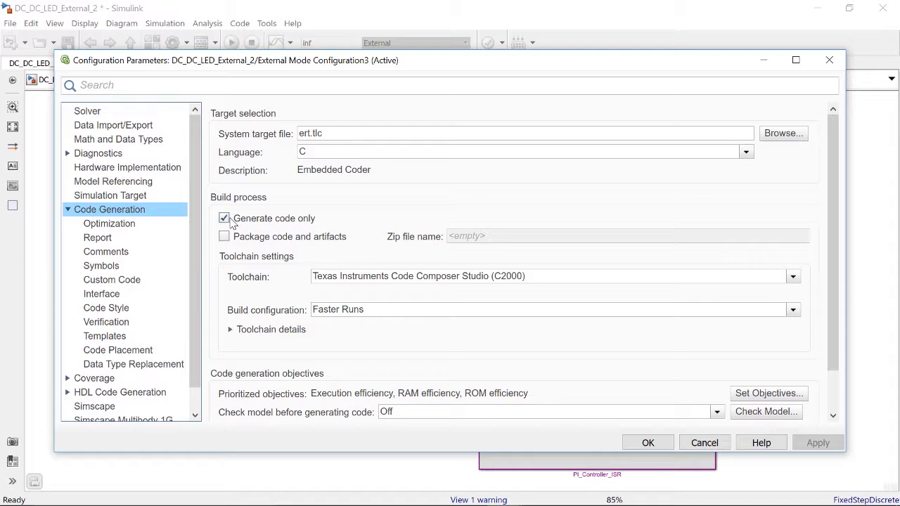
mouse_move(647, 442)
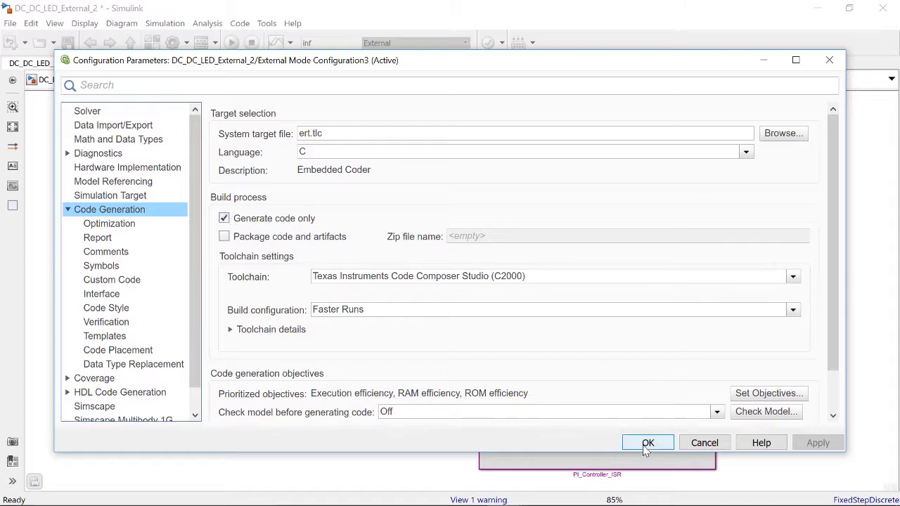
left_click(647, 443)
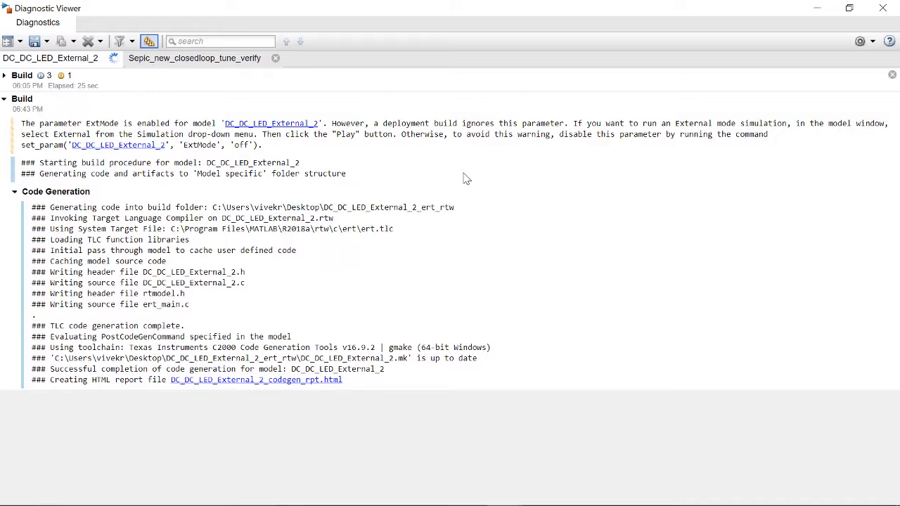
Step: Open the generated HTML code generation report beside the controller diagram
left_click(256, 380)
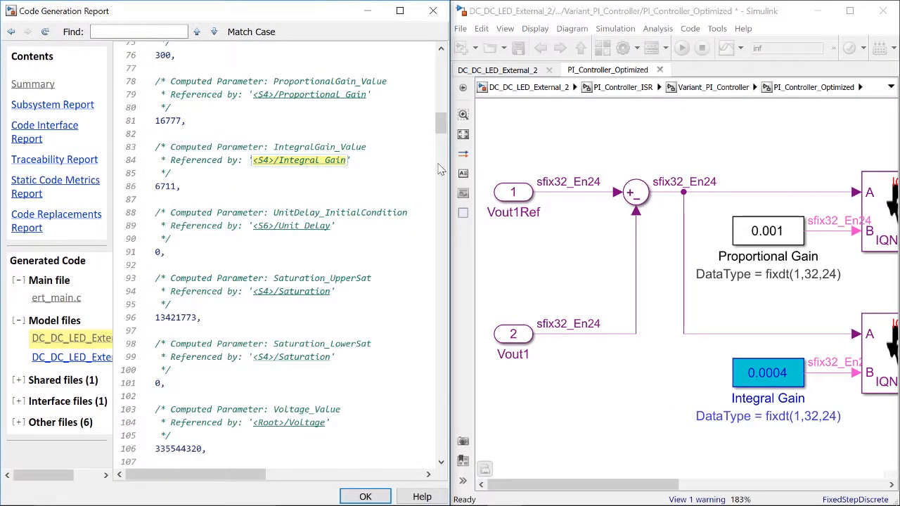
Step: Scroll through the report's model source file to the generated interrupt service routine
scroll("down", 3)
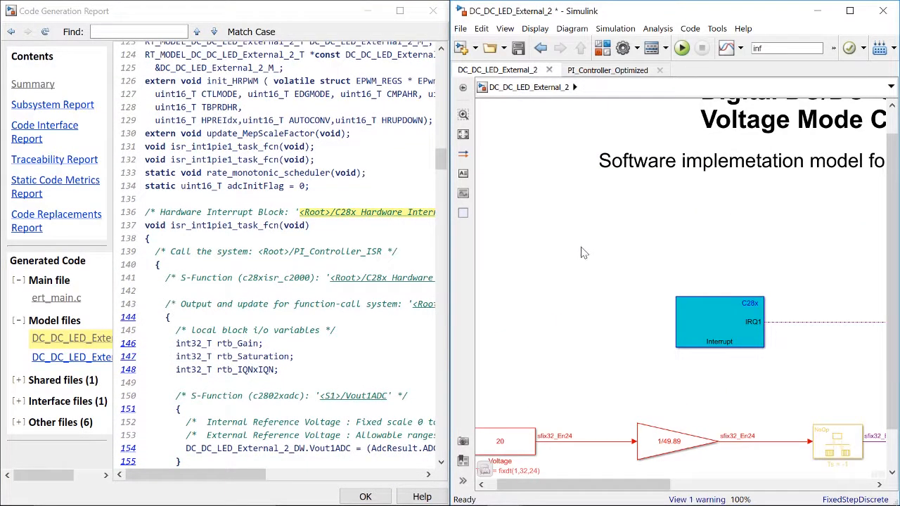
scroll("down", 3)
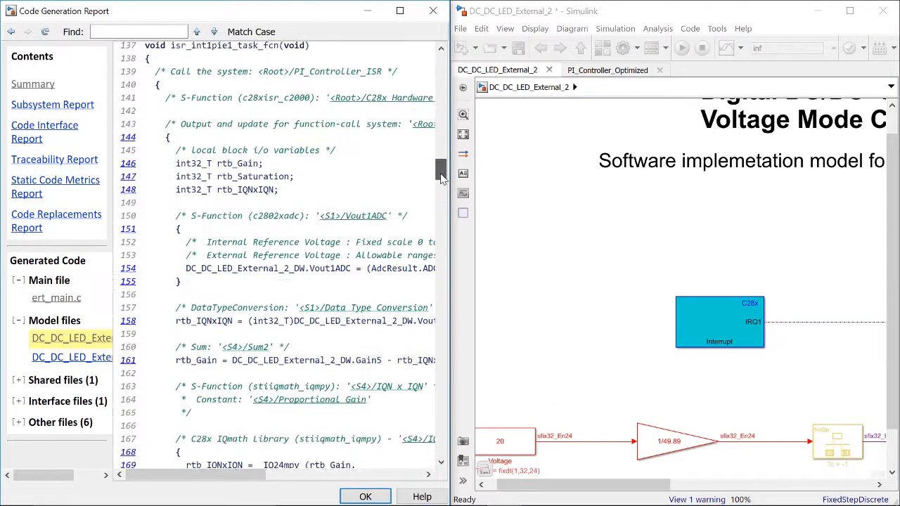
scroll("down", 3)
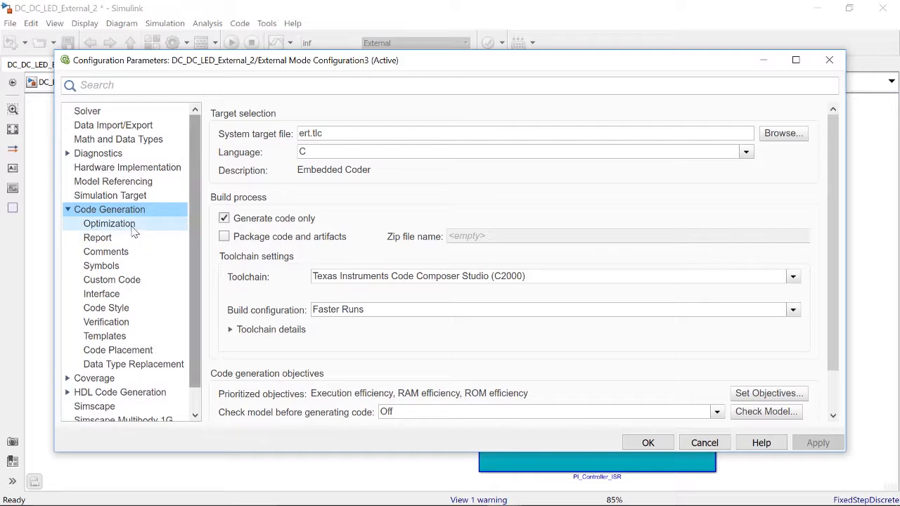
Step: Uncheck Generate code only in the Code Generation settings and accept the change
left_click(224, 218)
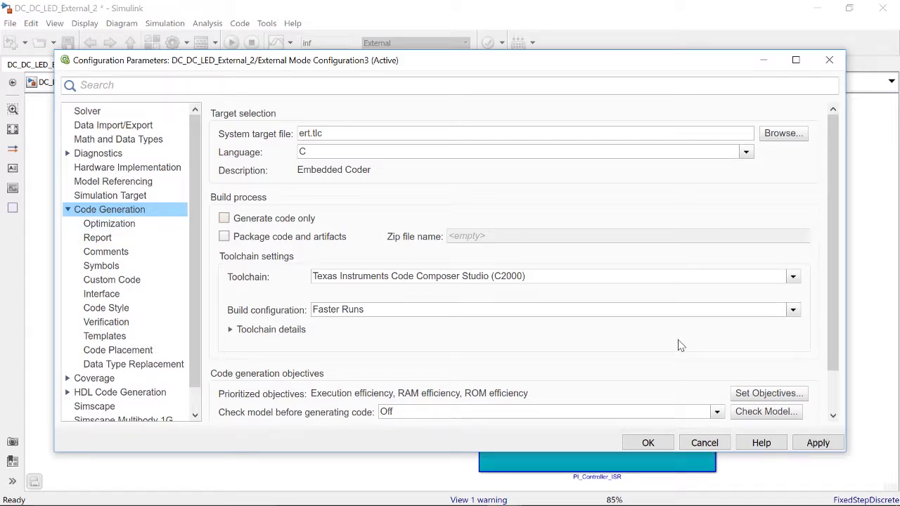
mouse_move(341, 275)
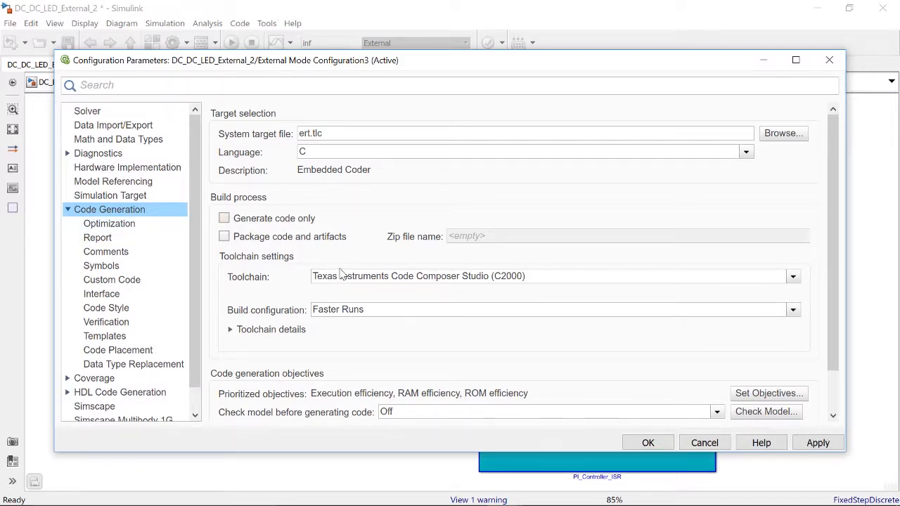
mouse_move(485, 275)
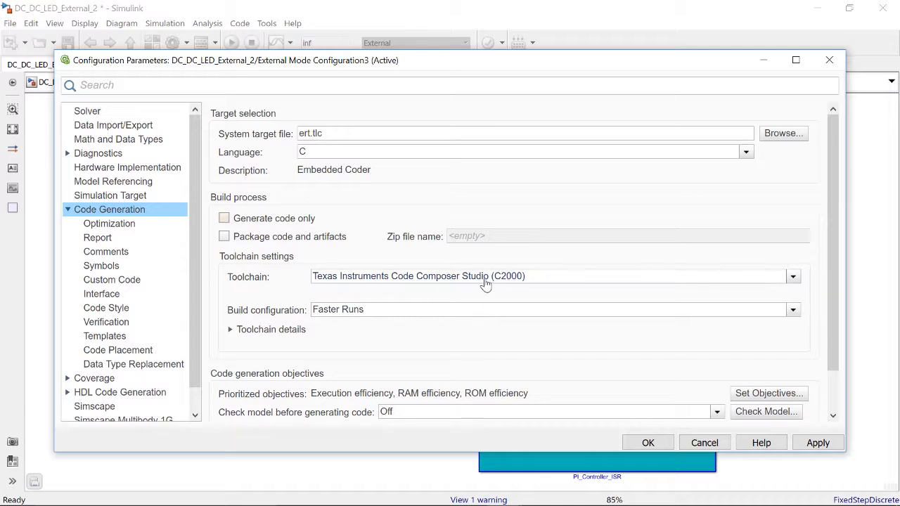
mouse_move(653, 417)
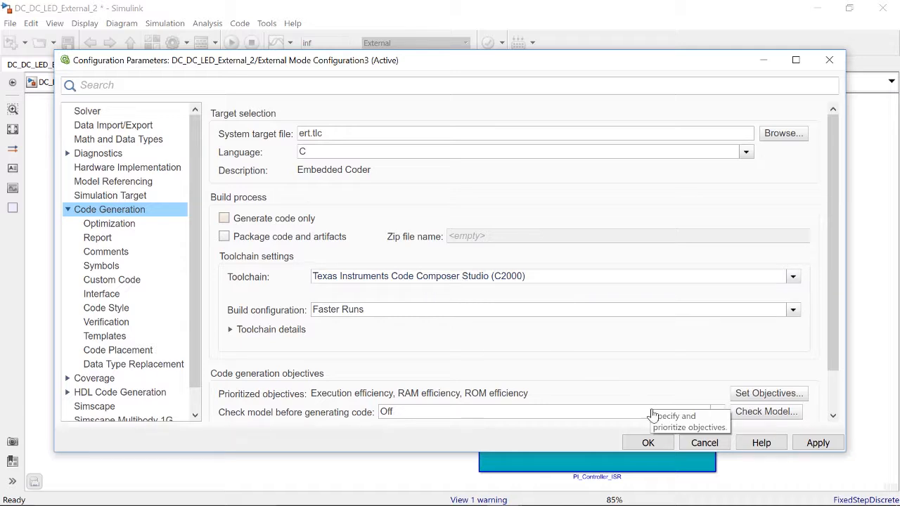
left_click(648, 443)
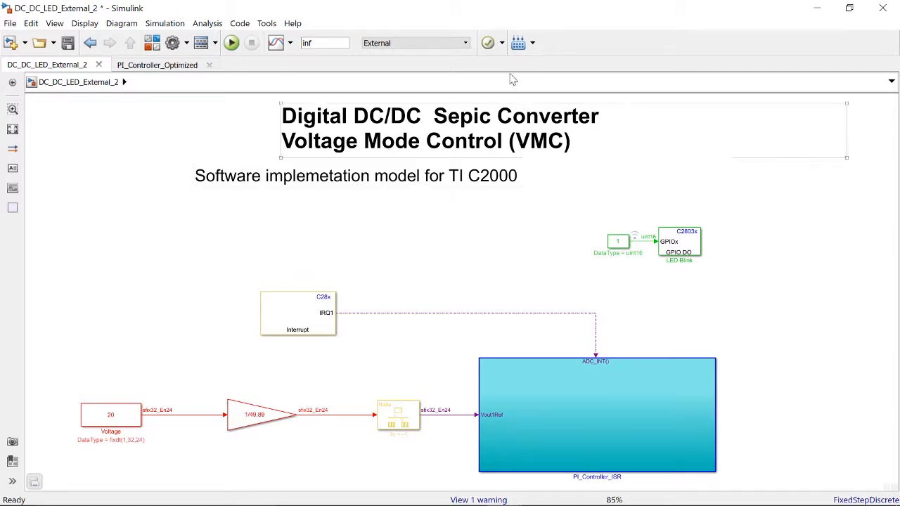
mouse_move(499, 181)
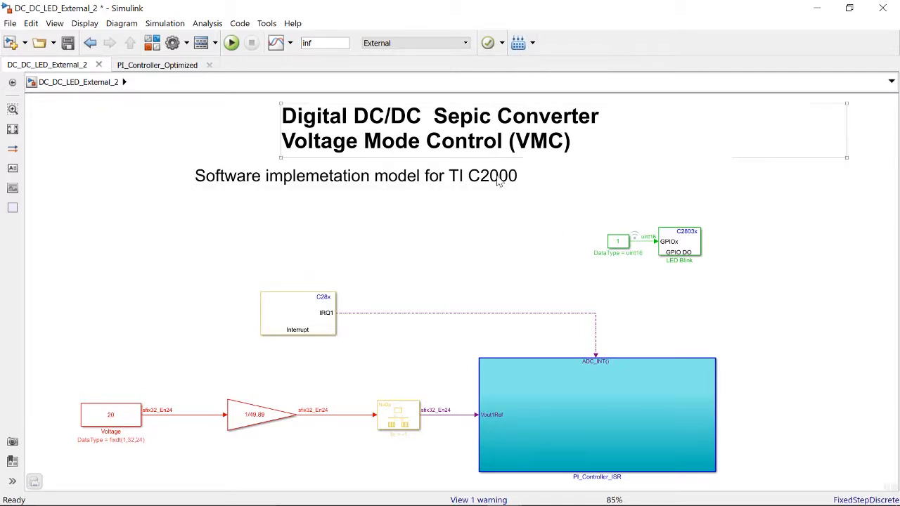
left_click(615, 302)
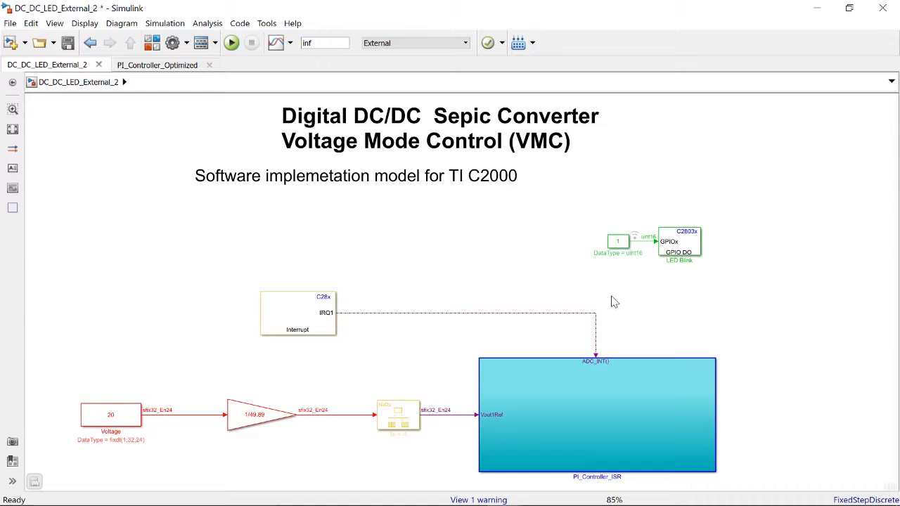
mouse_move(511, 248)
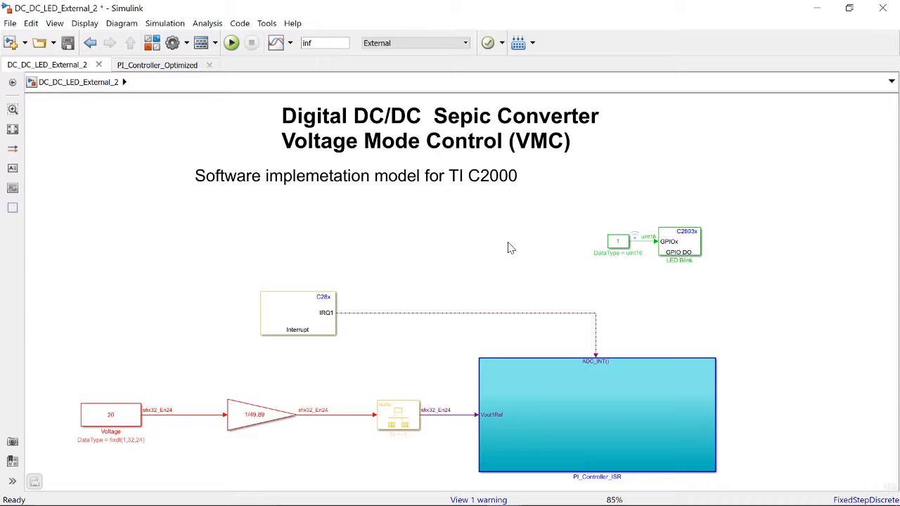
mouse_move(450, 180)
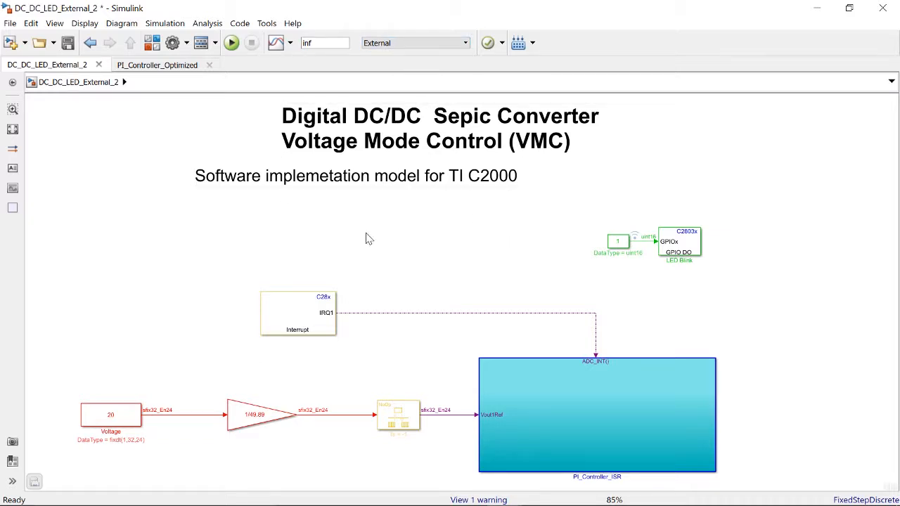
mouse_move(433, 231)
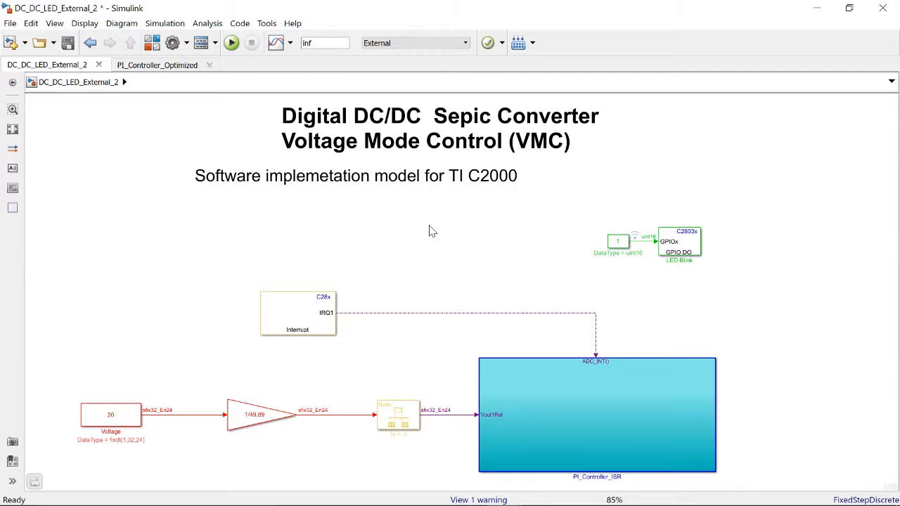
mouse_move(424, 233)
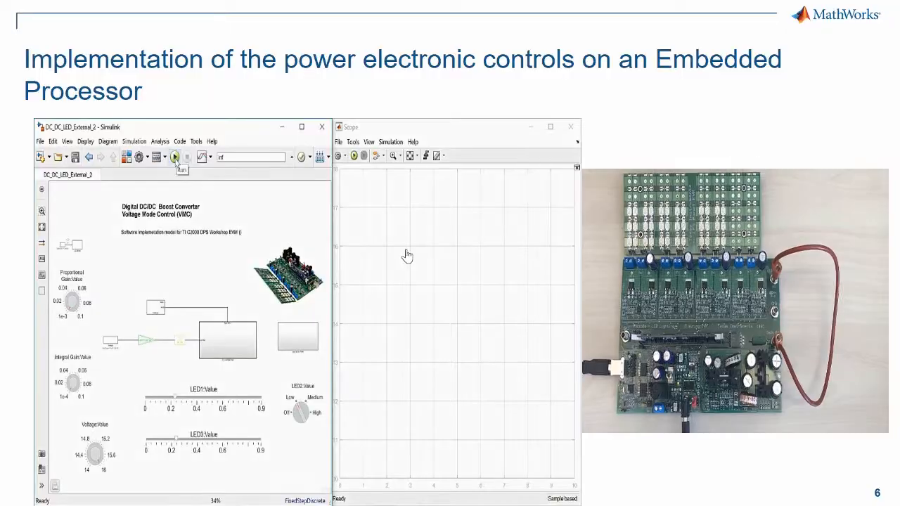
Step: Play the slide's demo video of the model running in External mode on the TI board
left_click(174, 157)
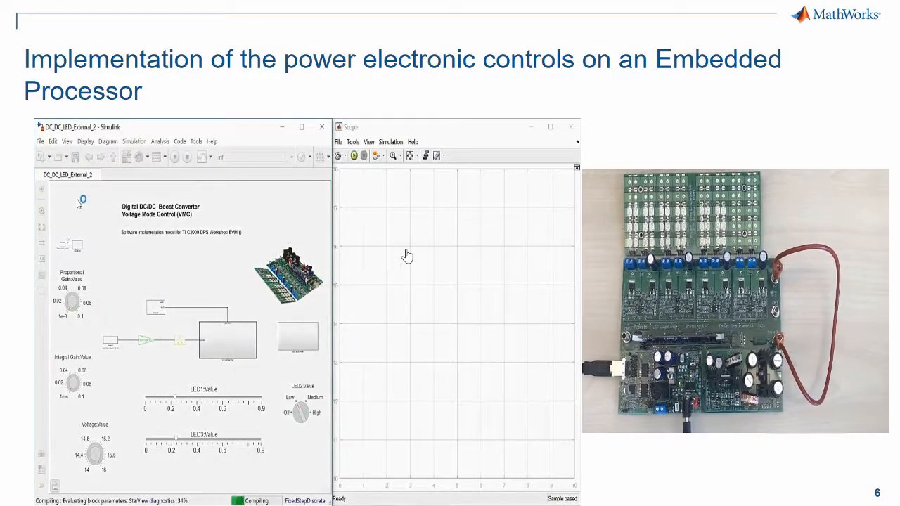
left_click(175, 157)
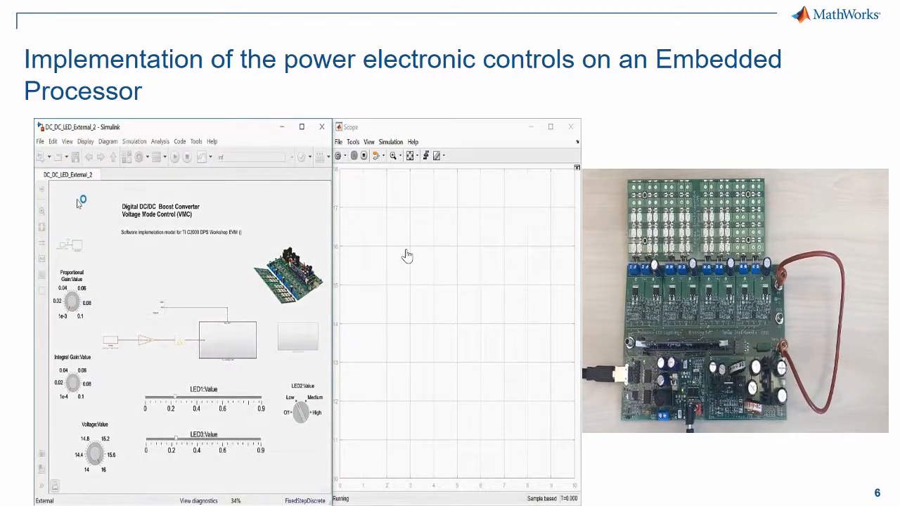
left_click(174, 156)
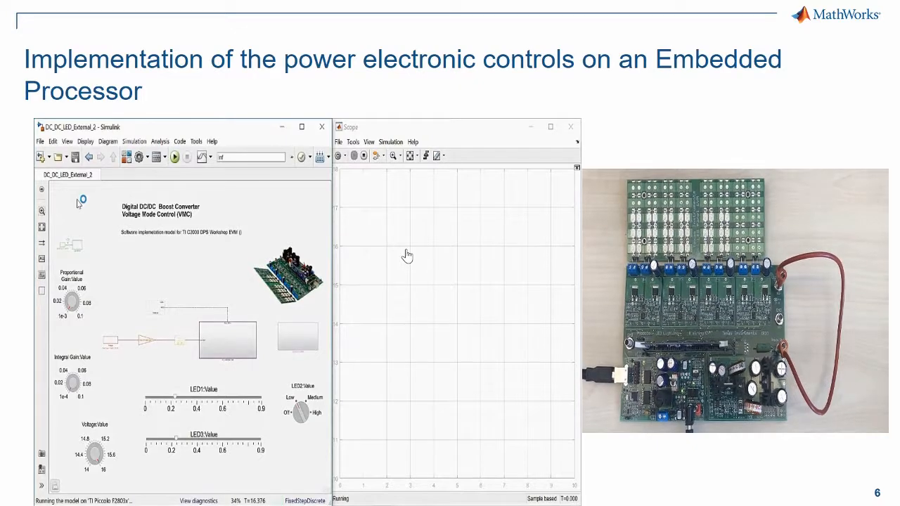